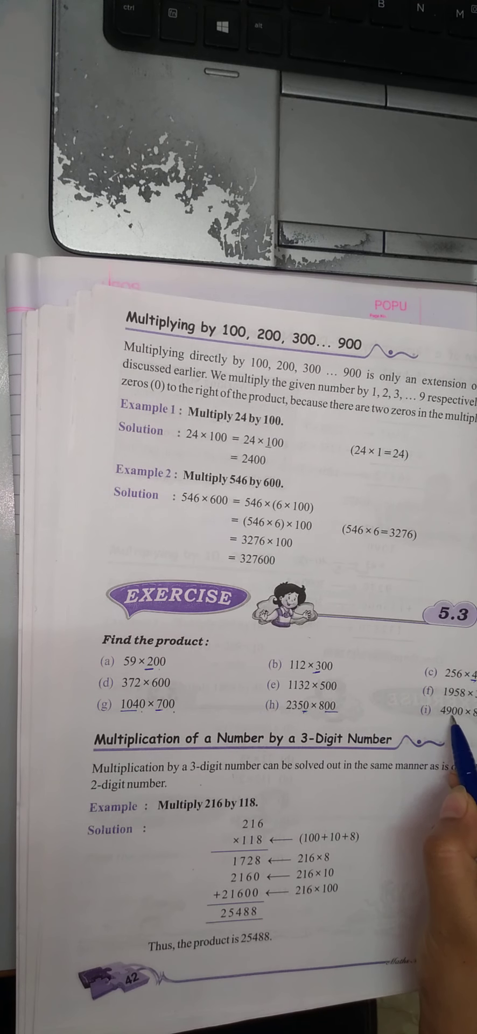
pyautogui.moveTo(454, 778)
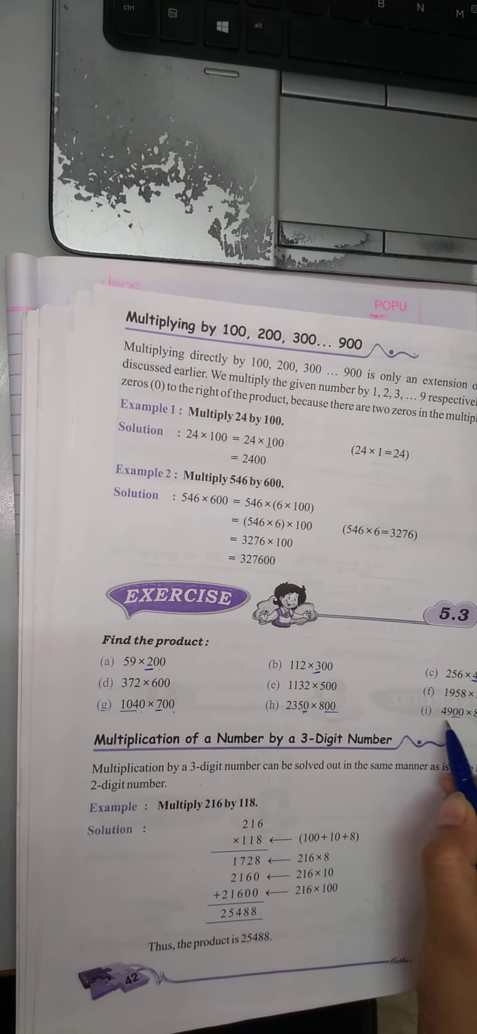